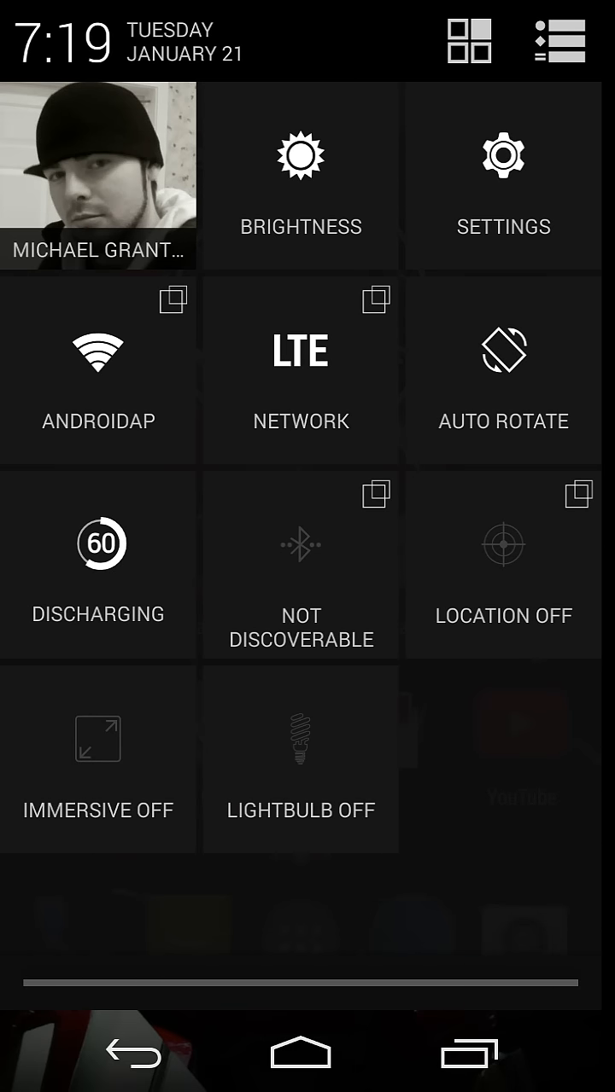
Review About phone down to build number and SELinux status, then bring Quick Settings back up
left_click(503, 178)
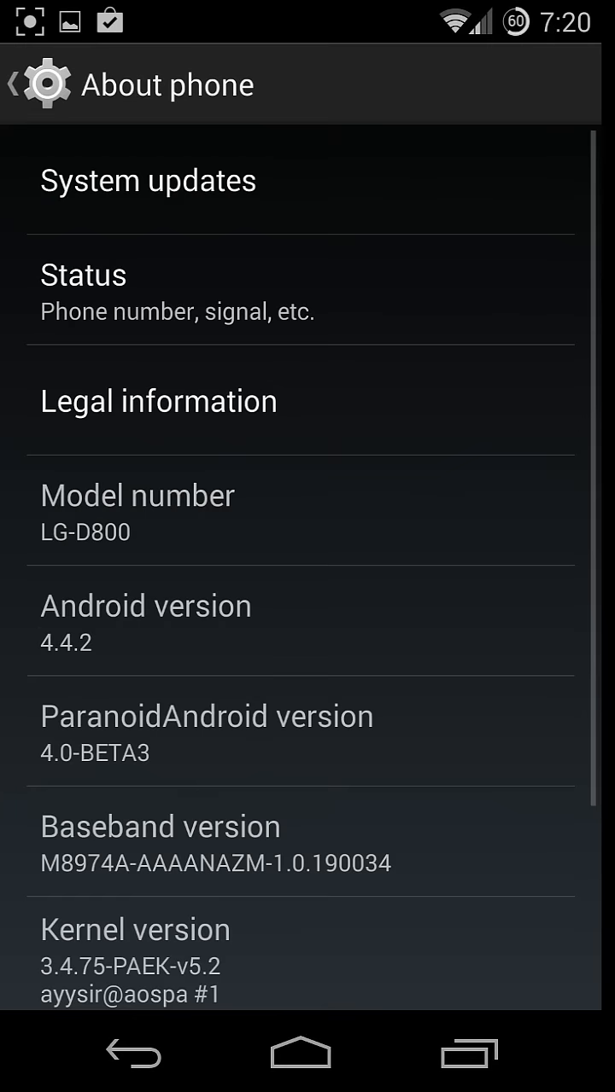
scroll("down", 3)
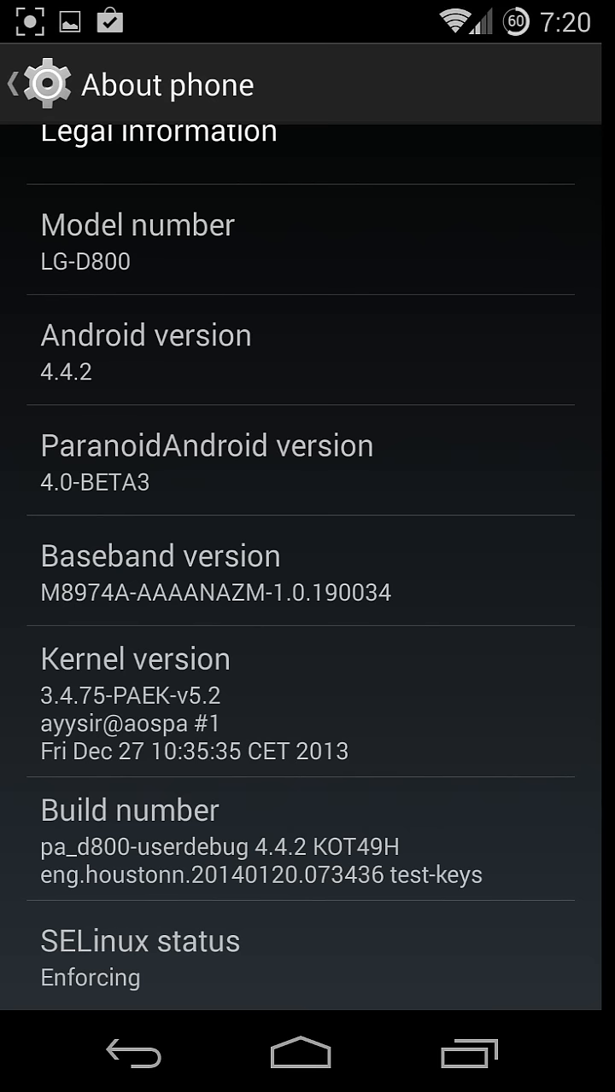
left_click(360, 664)
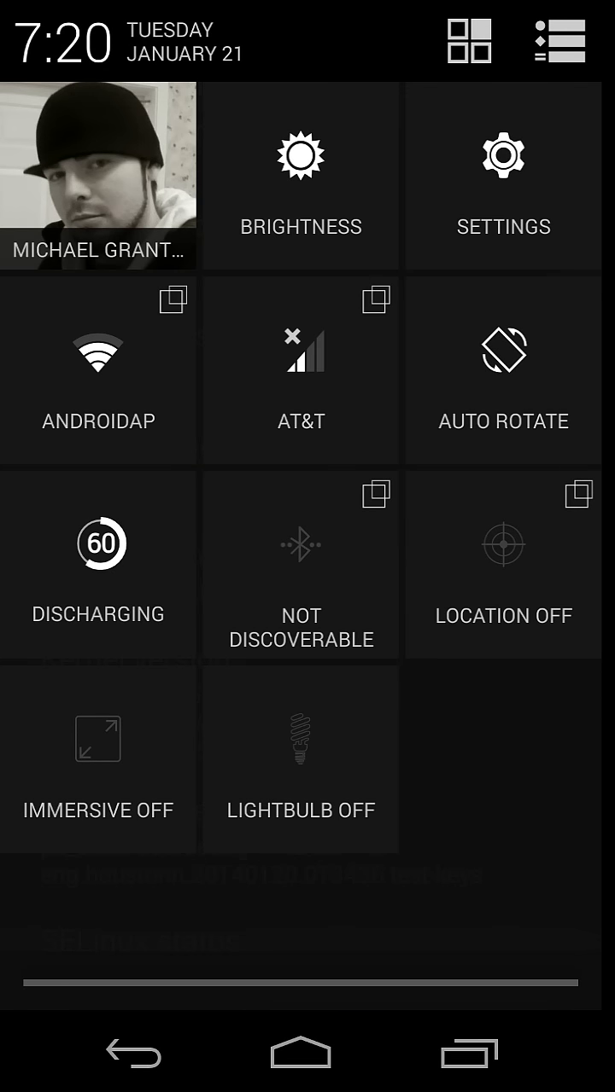
Toggle Wi-Fi off, reconnect to ANDROIDAP, then leave Wi-Fi switched off
left_click(98, 369)
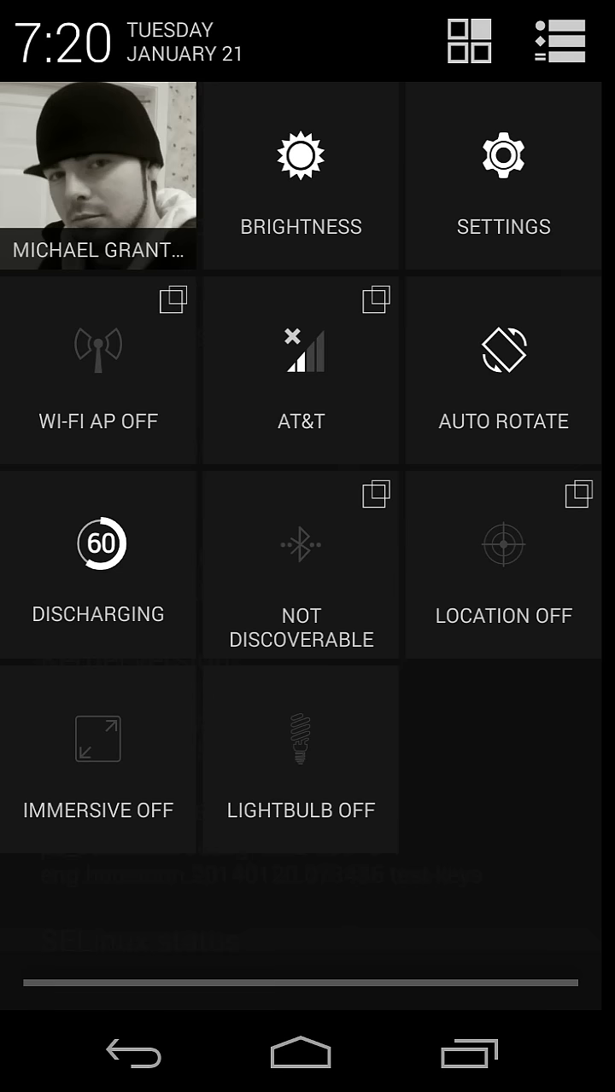
left_click(97, 370)
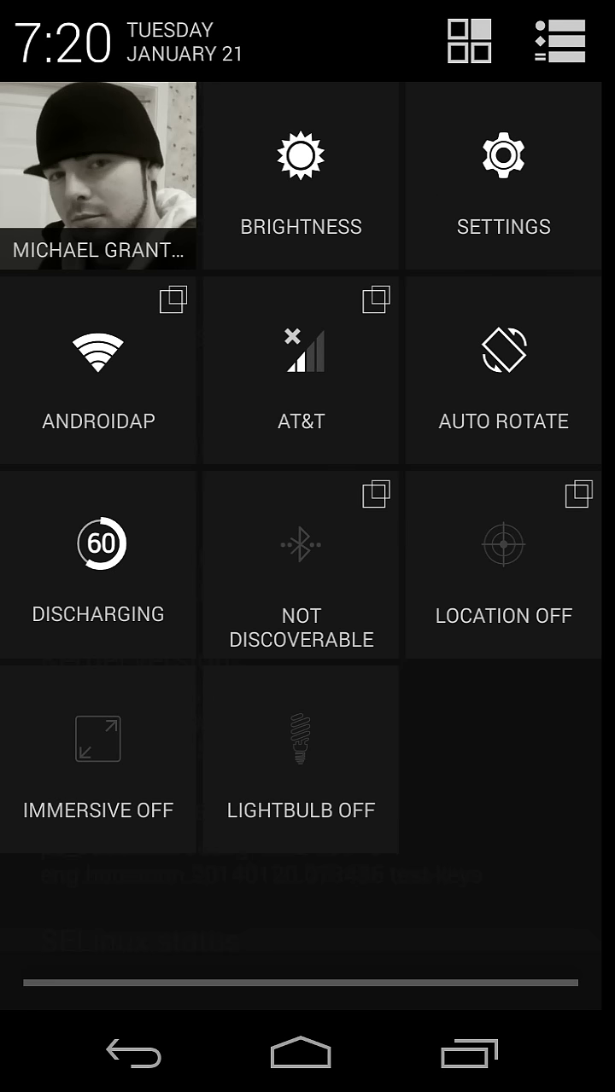
left_click(98, 370)
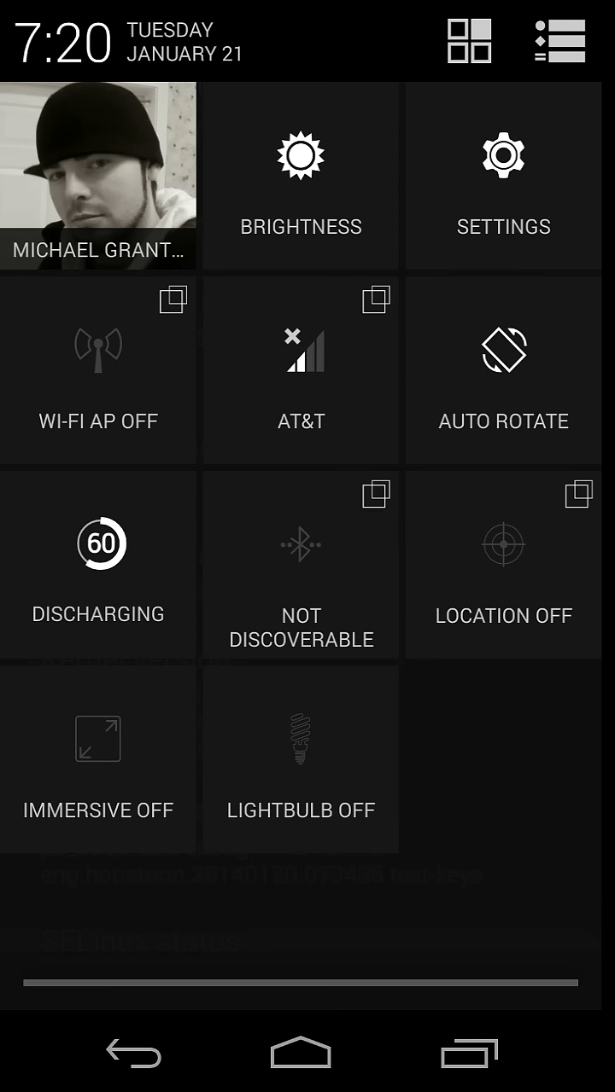
Cycle the network mode through 2G, 2G/3G and 3G back to LTE, then turn Bluetooth off
left_click(300, 370)
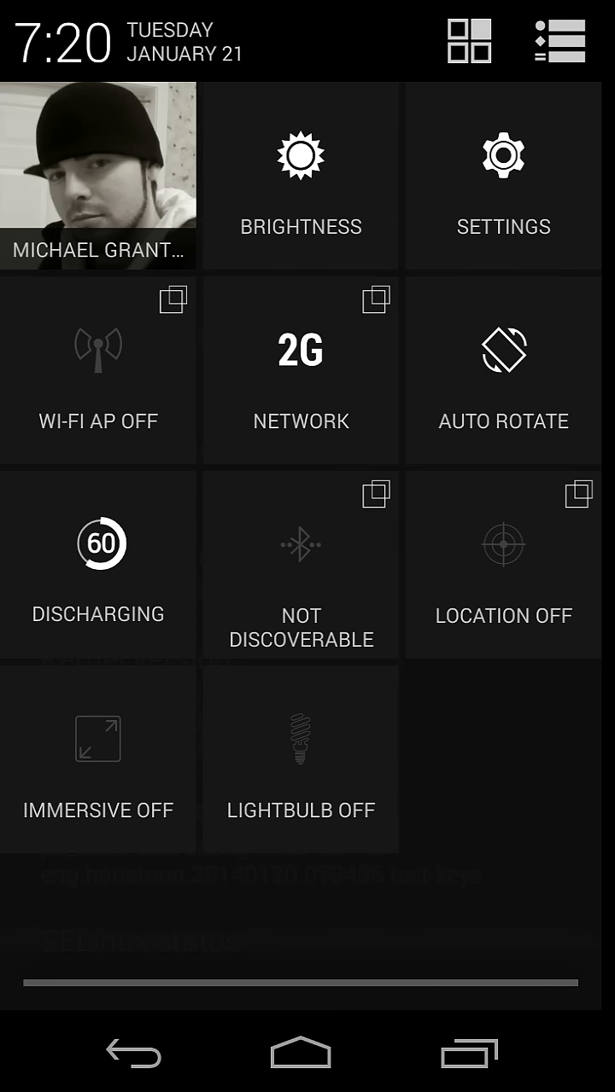
left_click(299, 370)
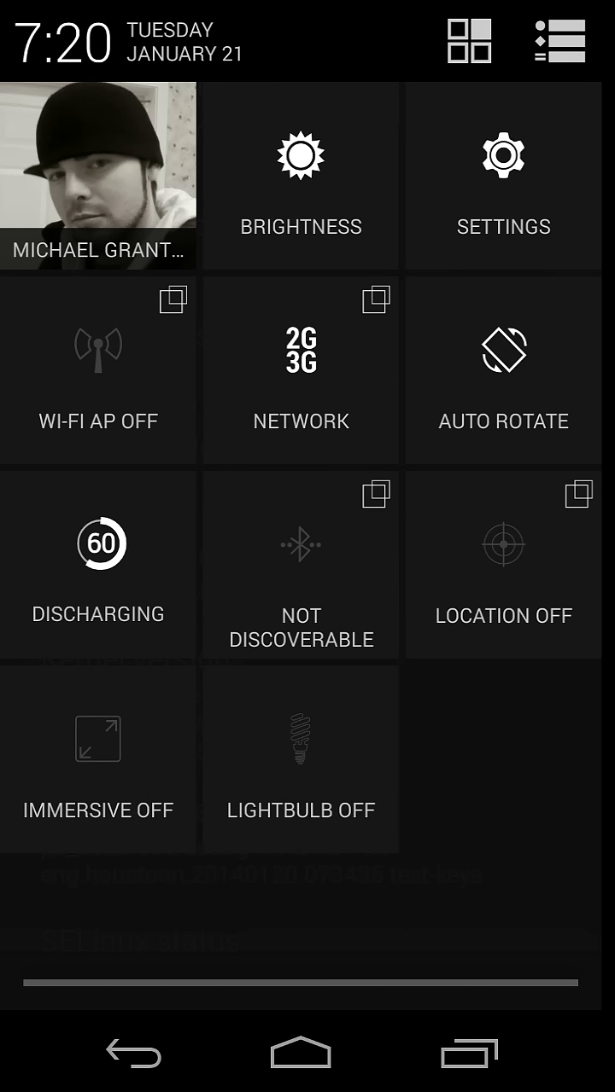
left_click(300, 370)
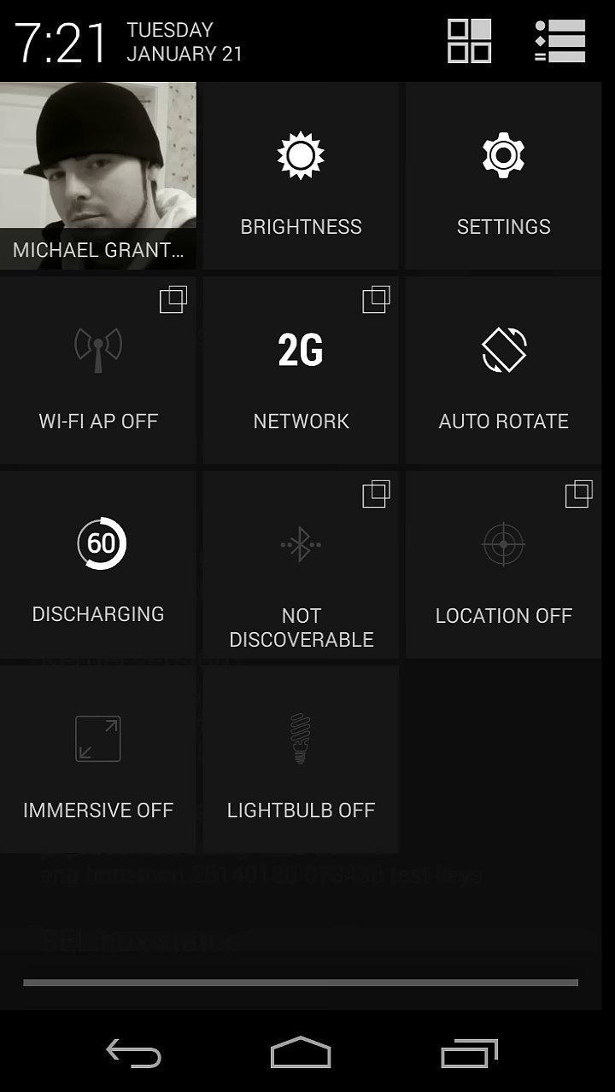
left_click(299, 371)
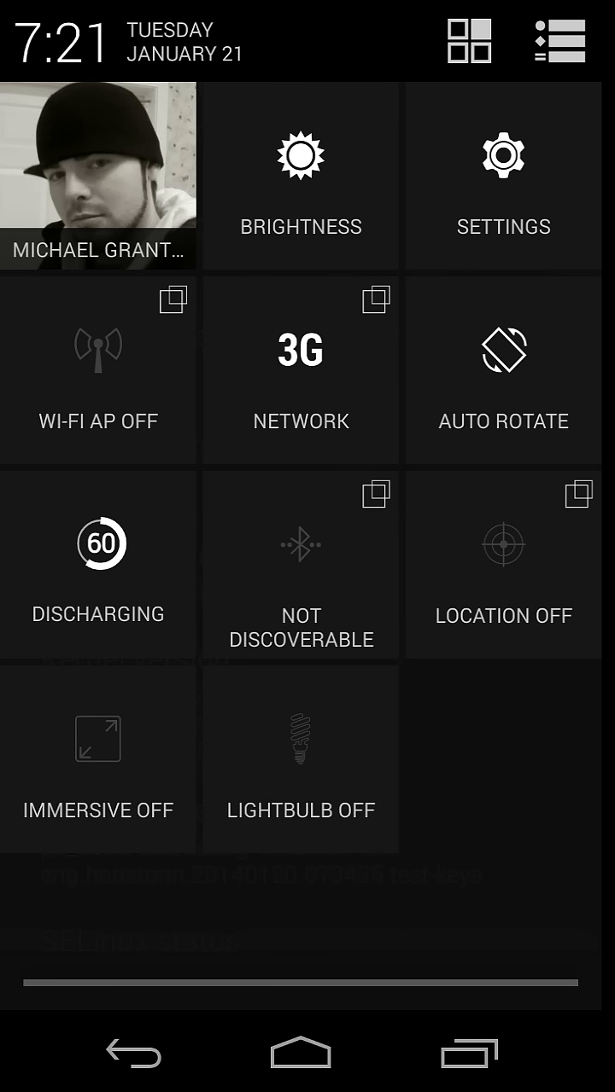
left_click(300, 369)
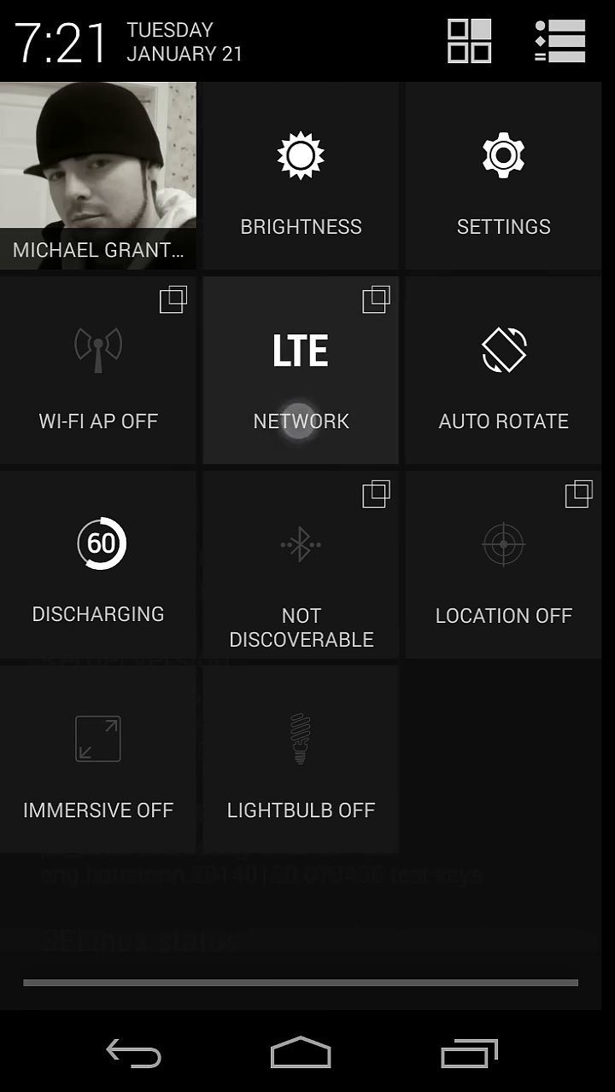
left_click(300, 370)
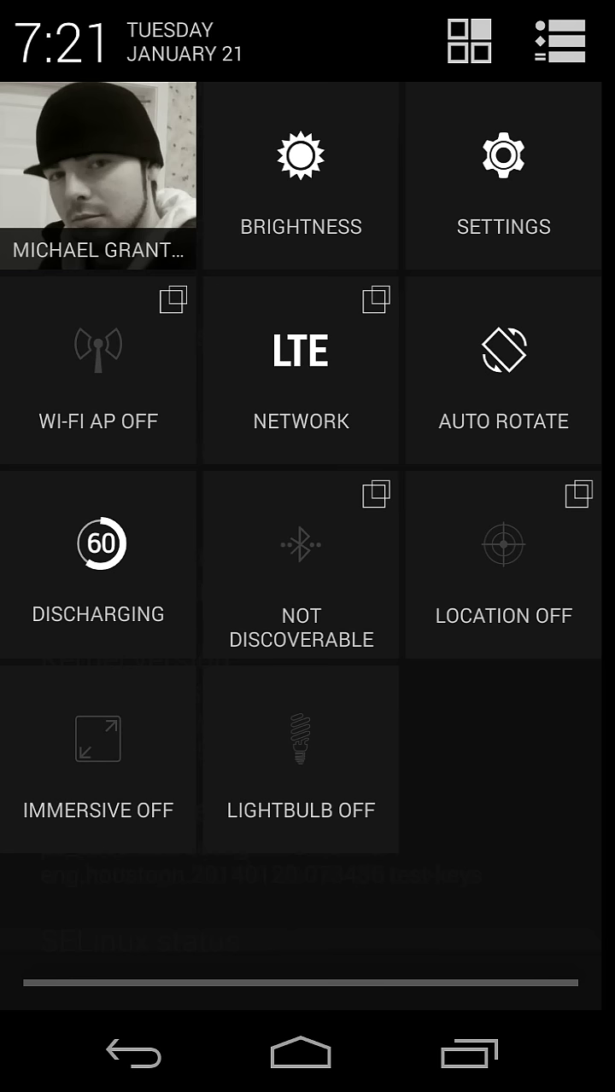
left_click(301, 566)
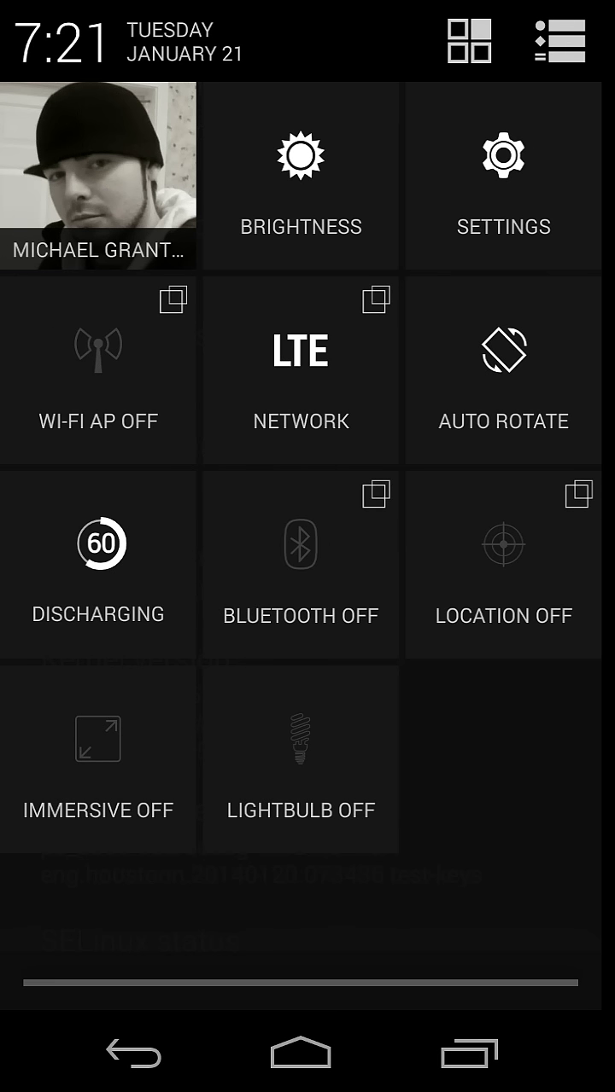
Toggle Bluetooth on, off, and back on so it shows not discoverable
left_click(300, 566)
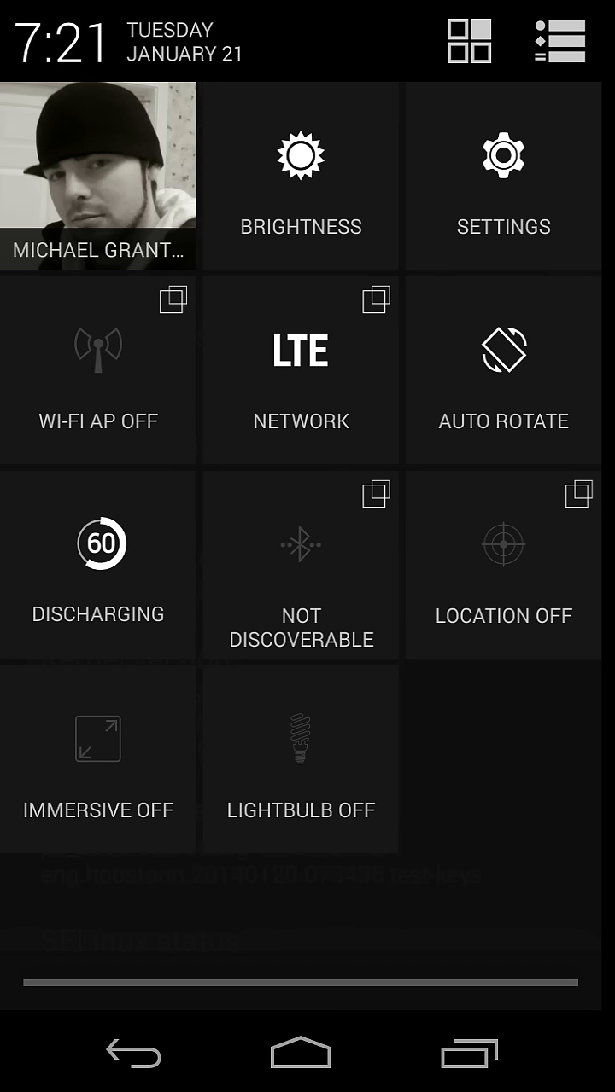
left_click(300, 566)
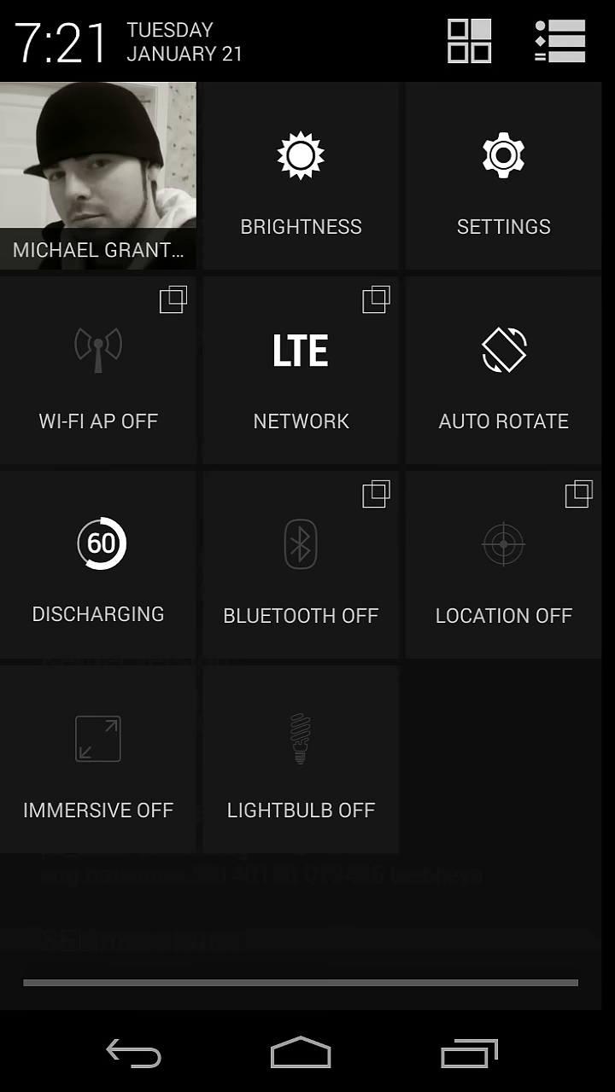
left_click(375, 538)
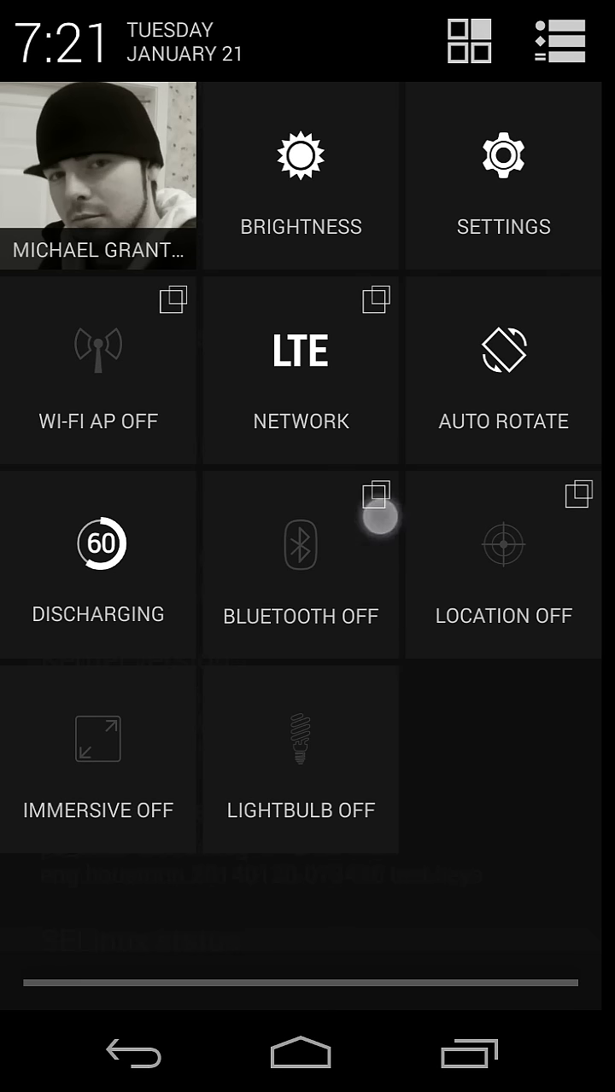
Enable location with Google's consent agreed, set it to Battery mode, and return home
left_click(300, 566)
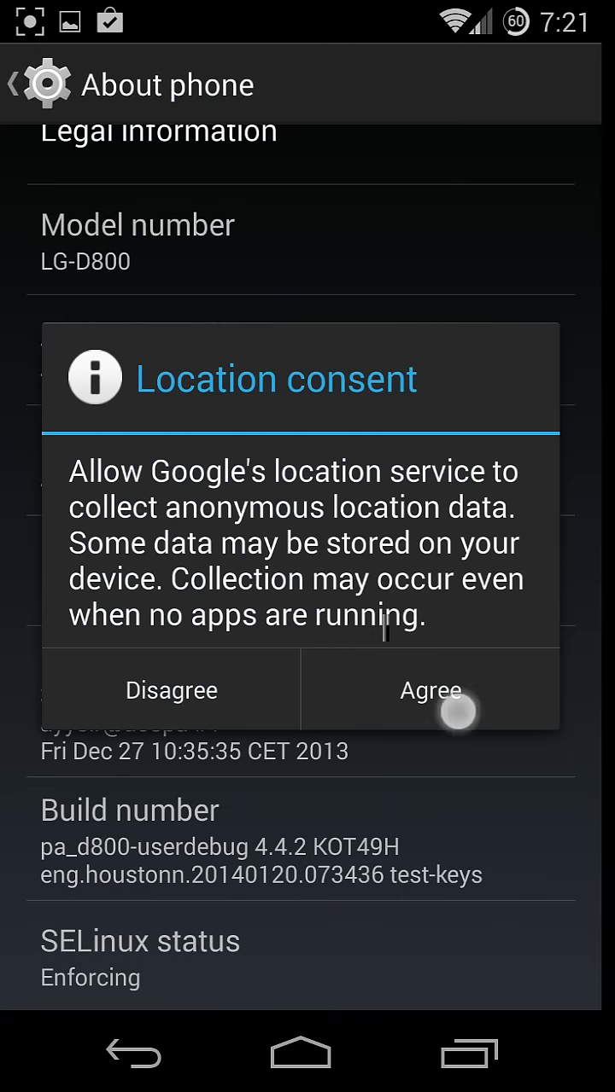
left_click(430, 689)
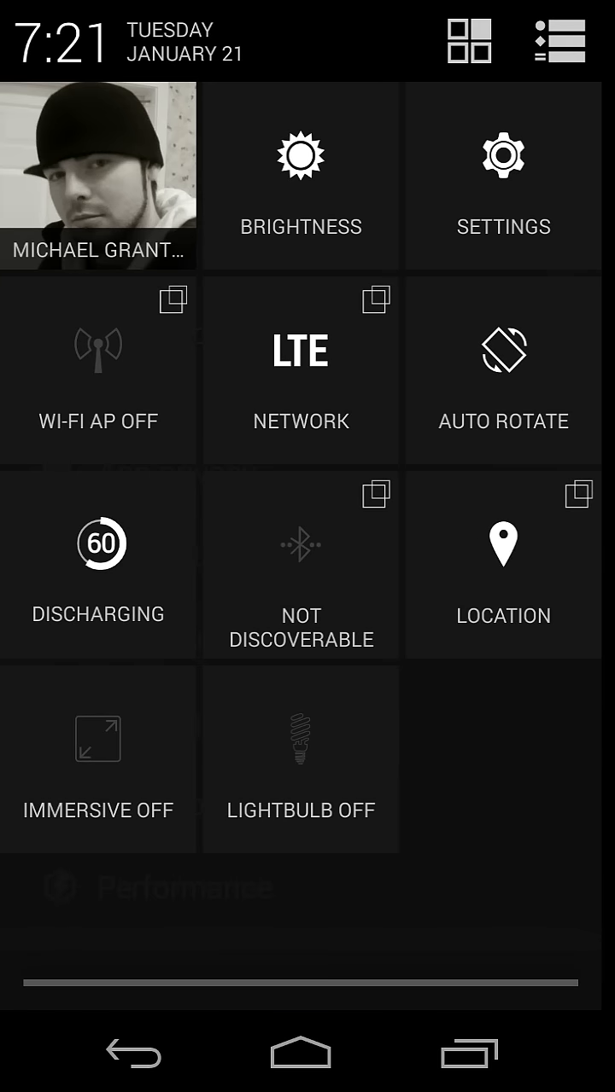
left_click(503, 566)
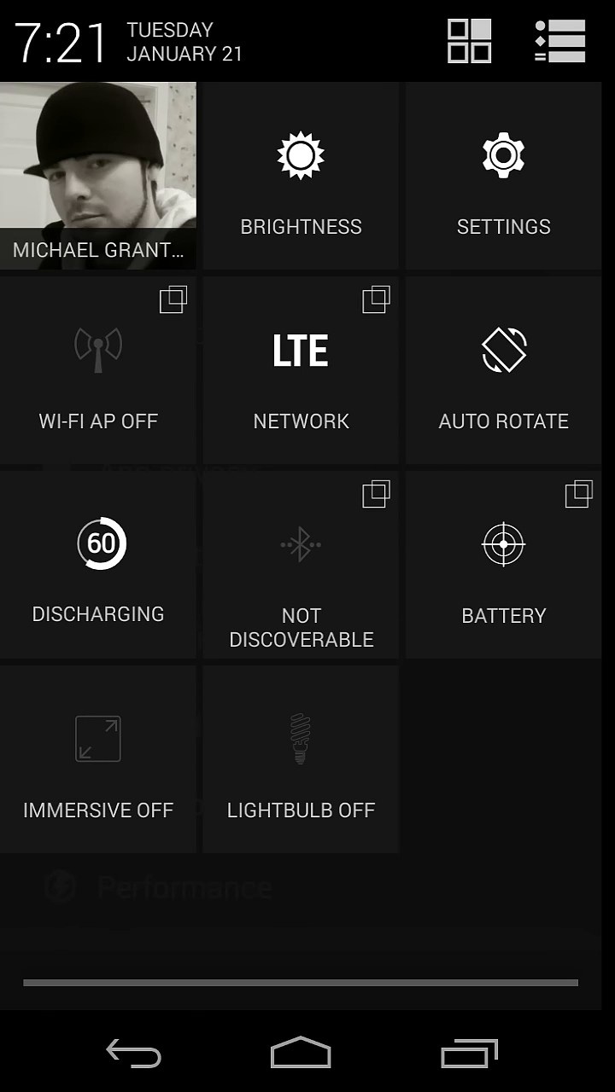
left_click(98, 738)
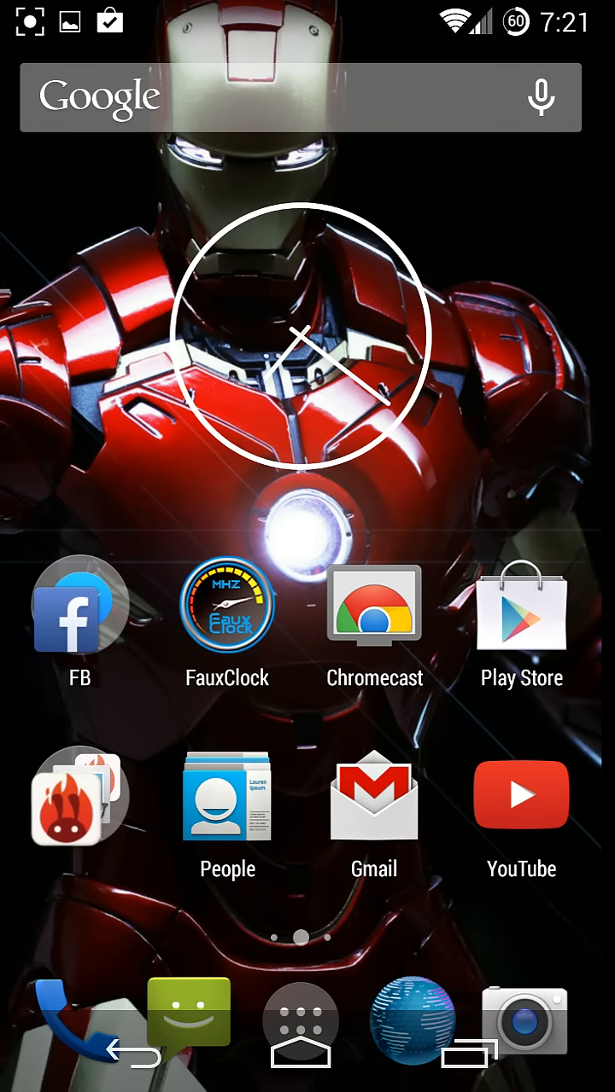
Turn on full Immersive mode, then switch the tile to the Navigation bar option
scroll("down", 3)
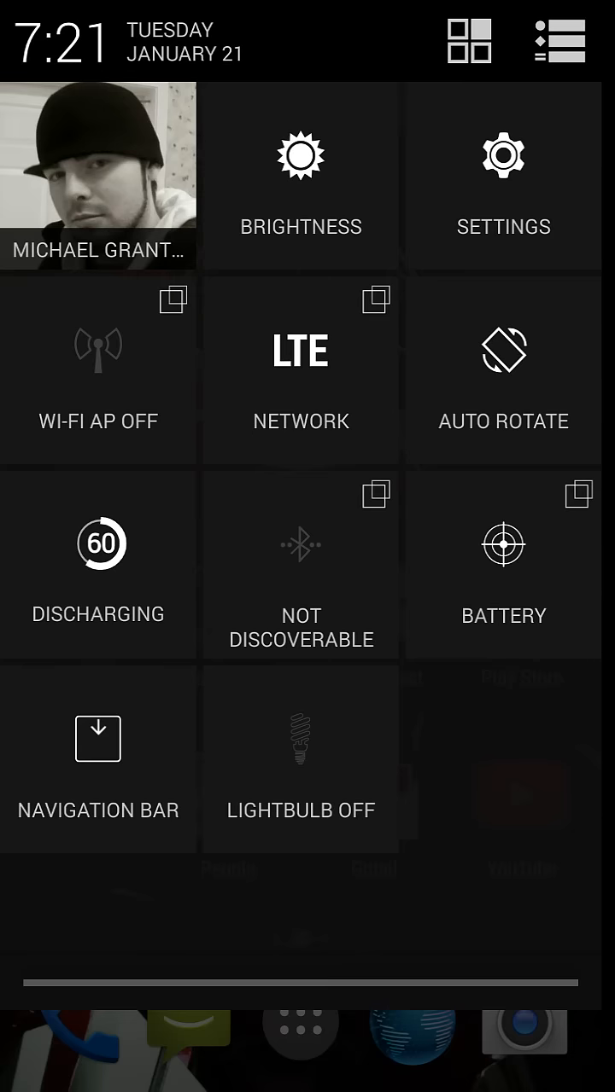
left_click(99, 760)
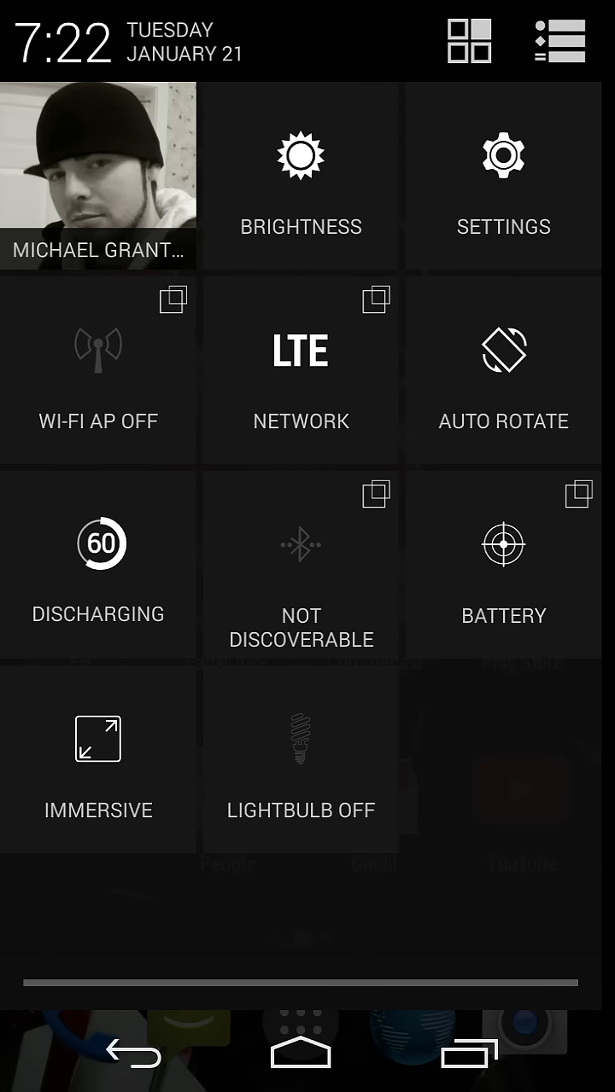
left_click(98, 751)
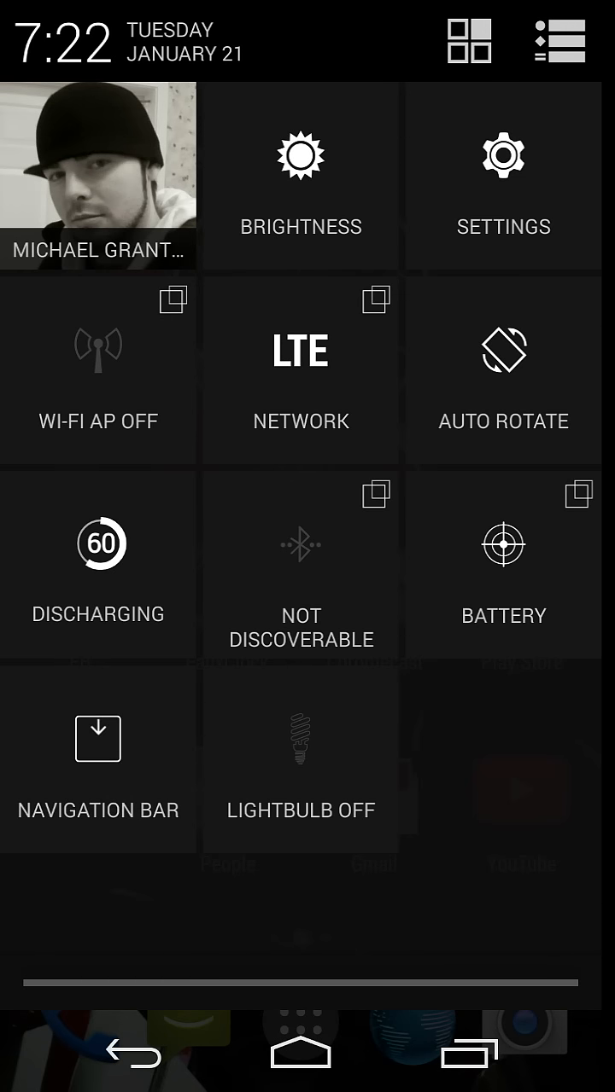